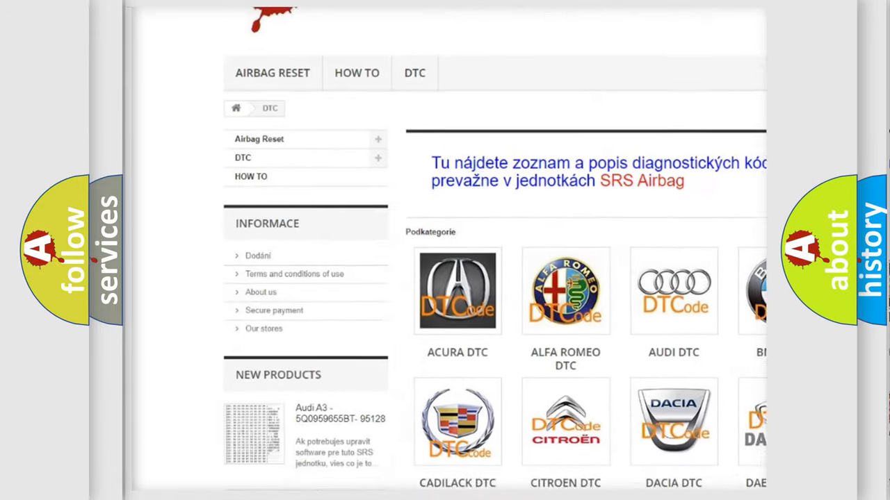
{"action": "scroll", "scroll_direction": "down", "scroll_amount": 3}
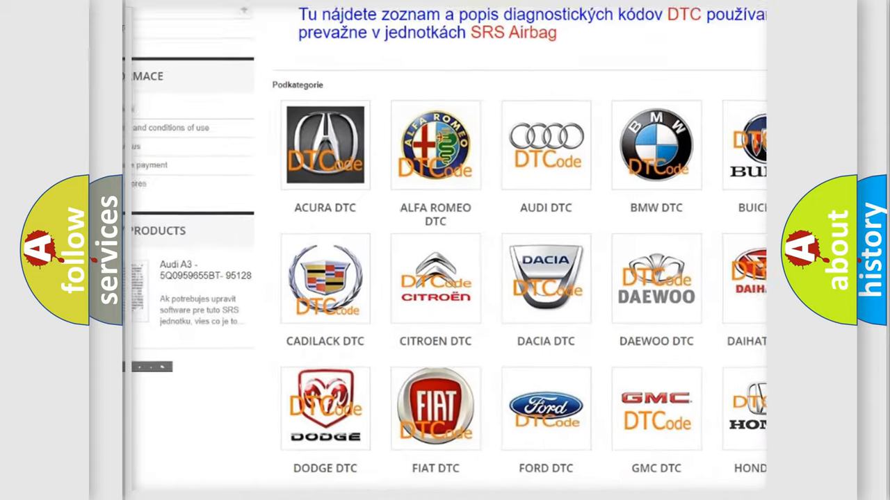
{"action": "scroll", "scroll_direction": "down", "scroll_amount": 3}
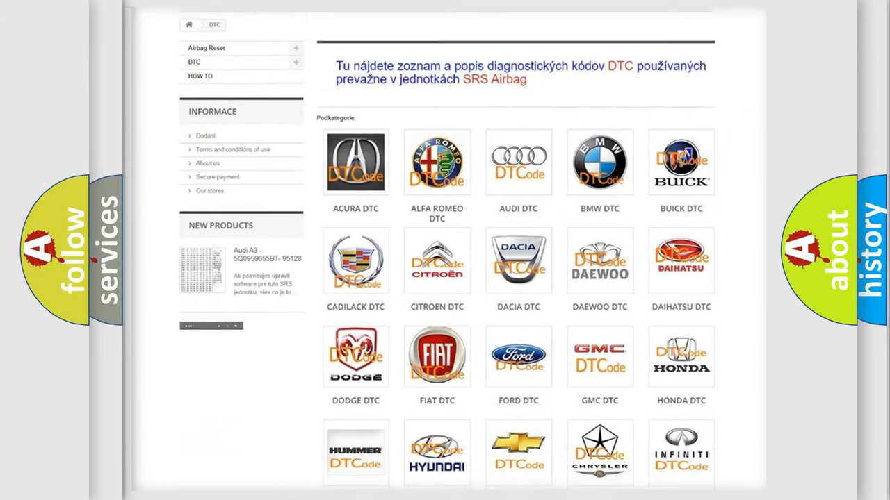
{"action": "scroll", "scroll_direction": "down", "scroll_amount": 3}
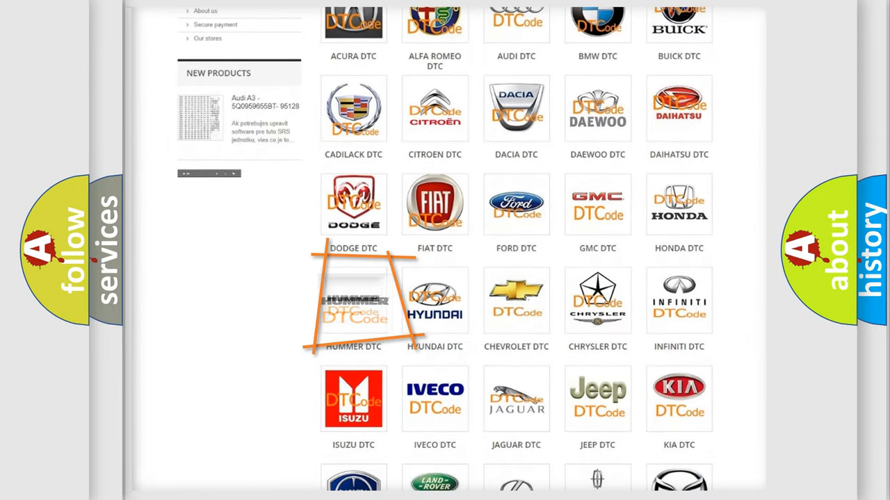